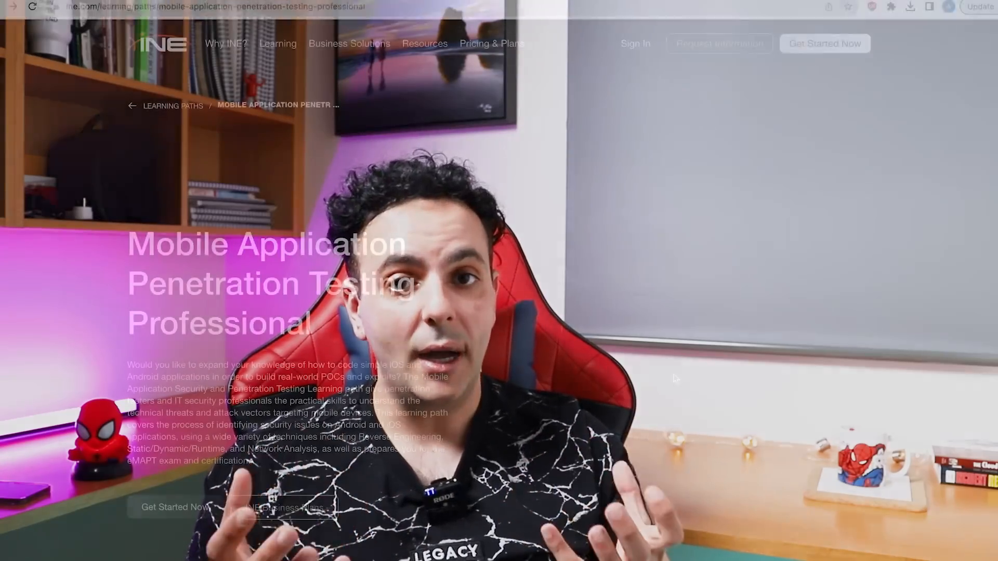
scroll("down", 3)
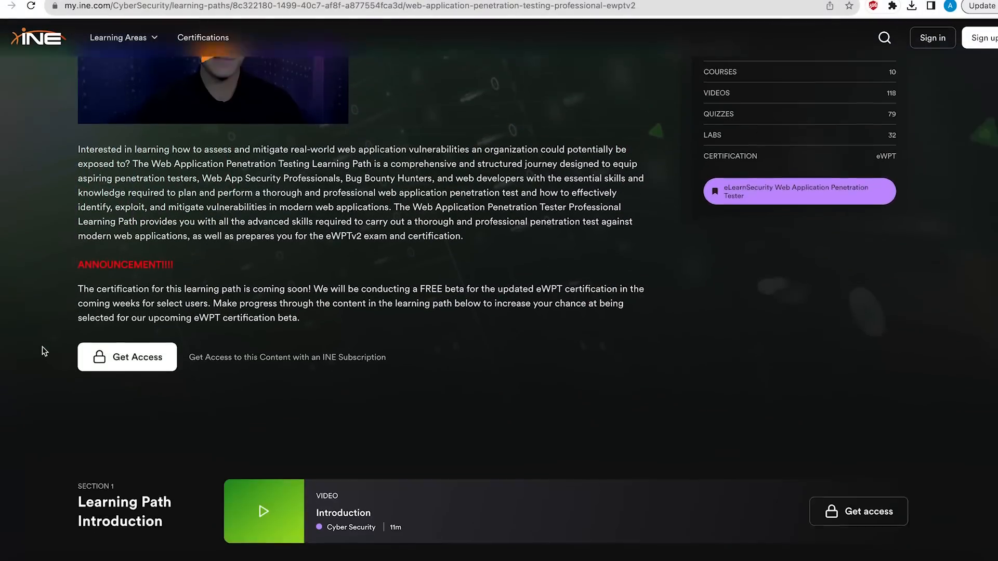
scroll("down", 3)
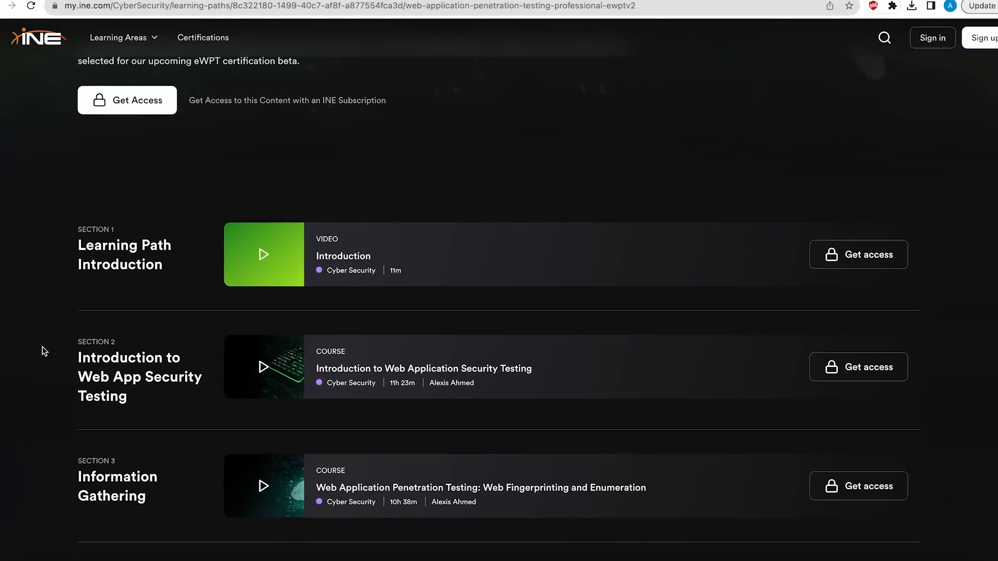
scroll("down", 3)
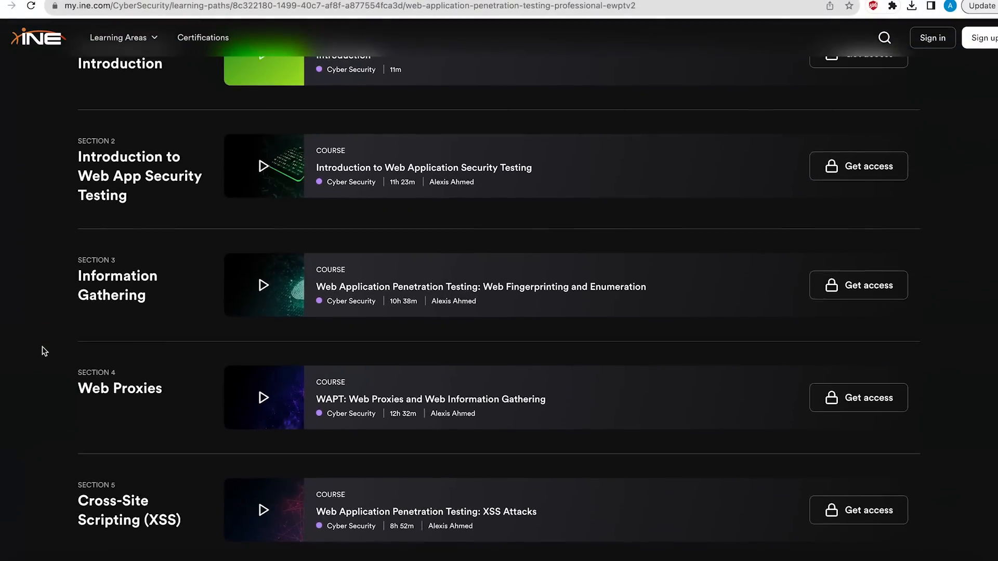
scroll("down", 3)
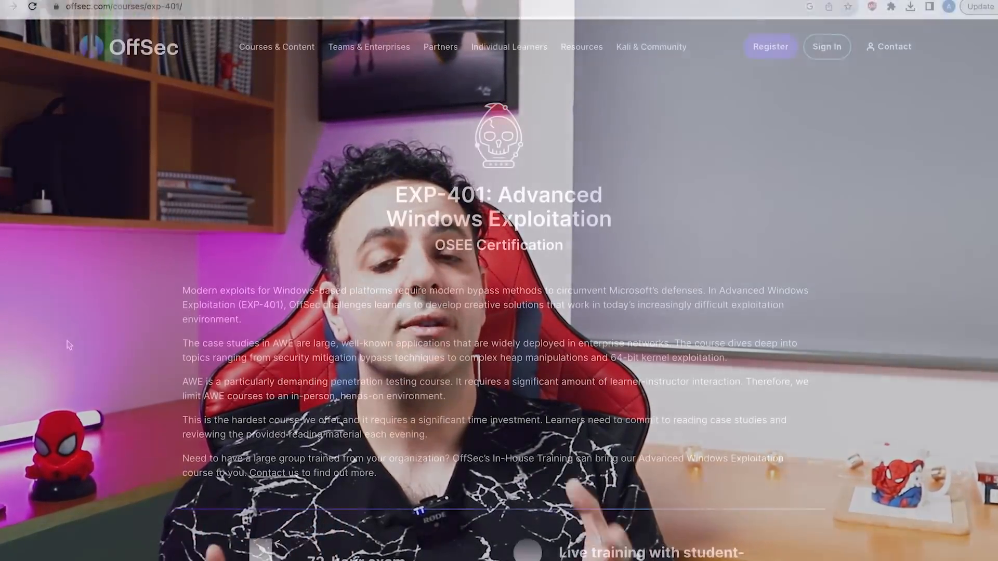
scroll("down", 3)
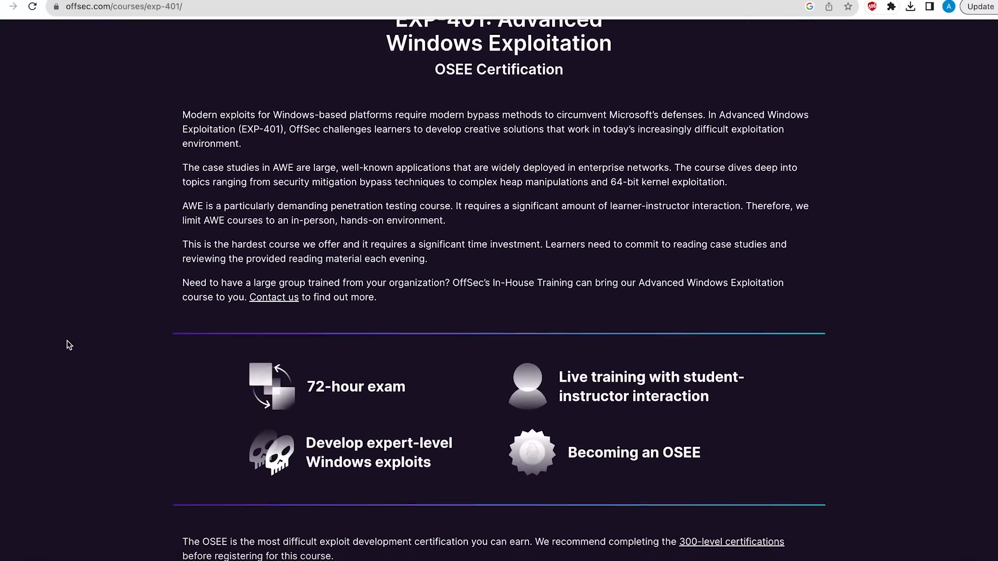
scroll("down", 3)
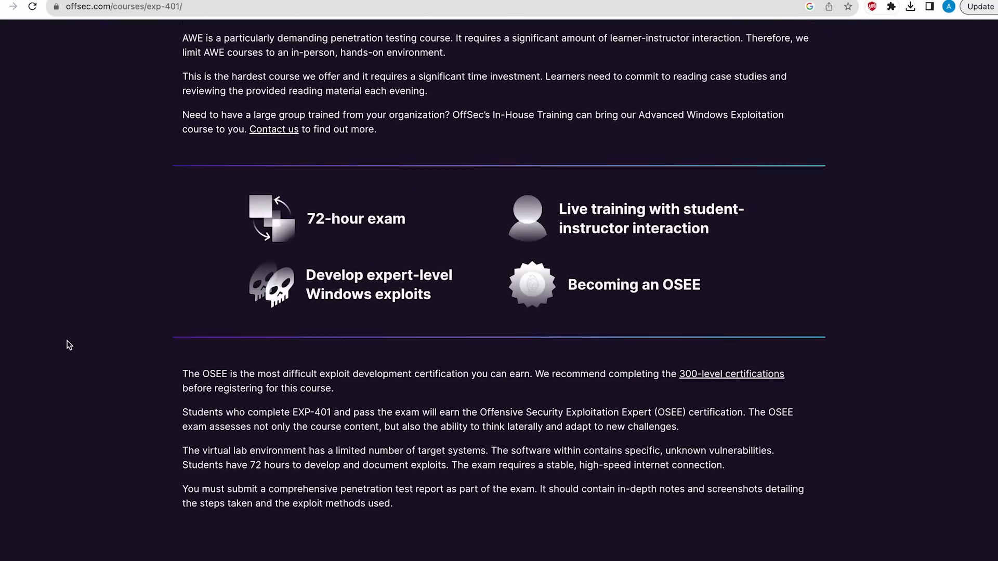